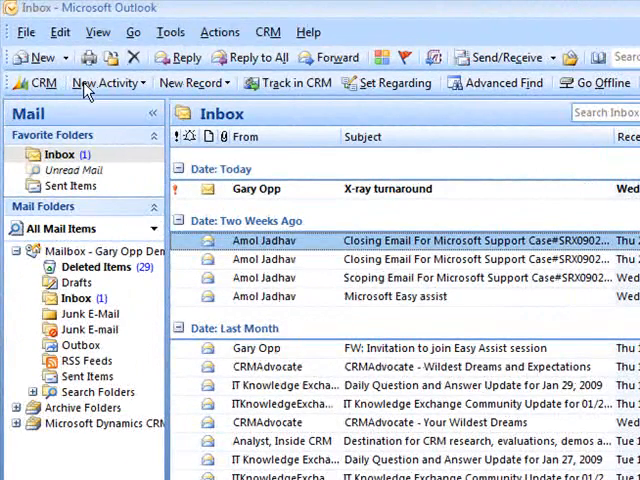
mouse_move(120, 235)
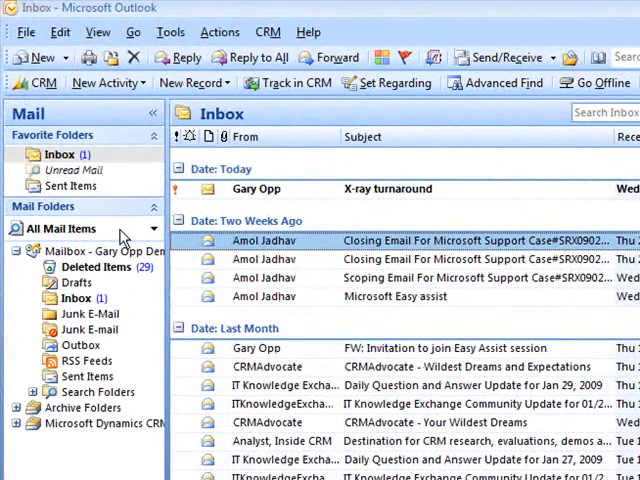
Step: Scroll the folder pane and open the CRM Locations/Providers folder of healthcare facilities
scroll(down, 3)
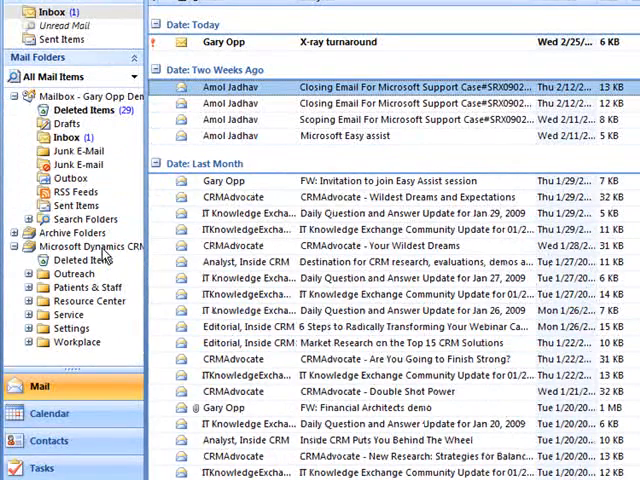
mouse_move(92, 296)
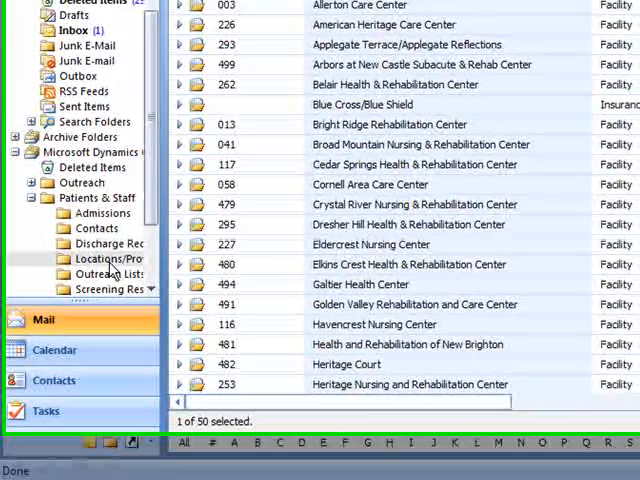
click(100, 258)
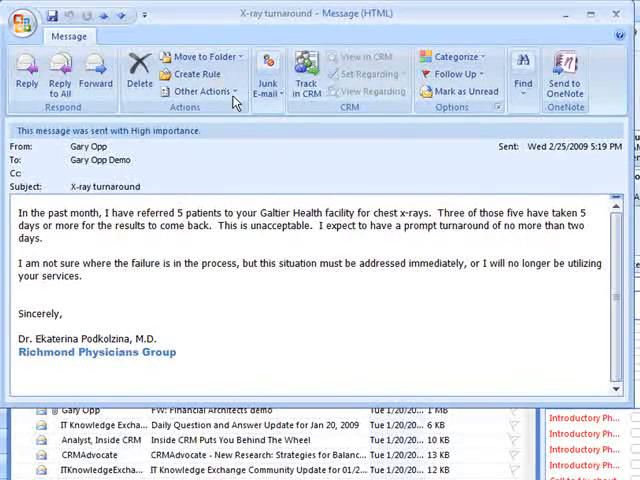
mouse_move(277, 180)
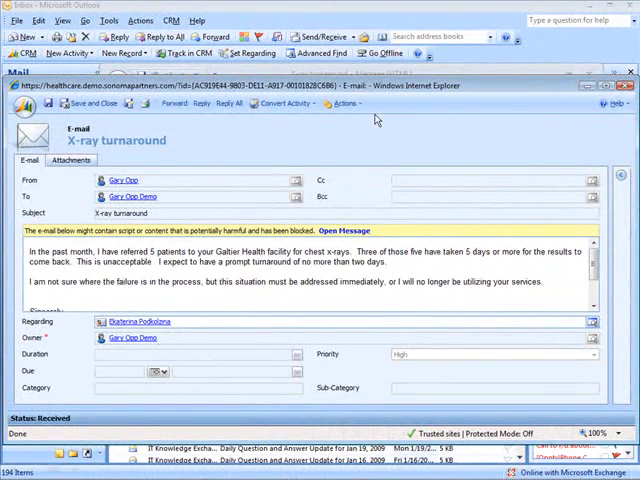
Step: Convert the X-ray turnaround email to a case with subject Physician/Client Complaints
click(343, 107)
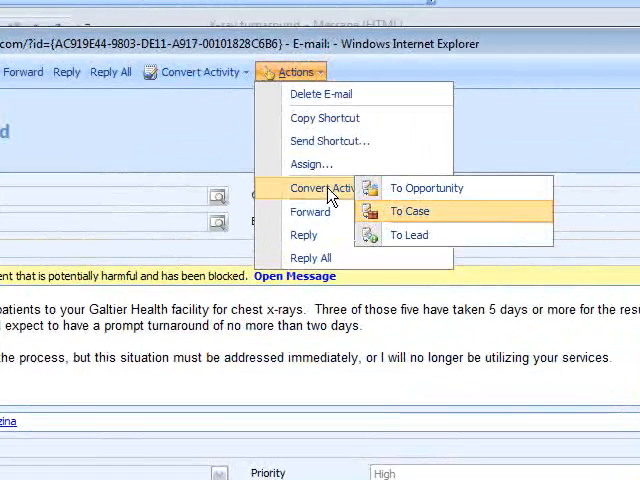
click(408, 211)
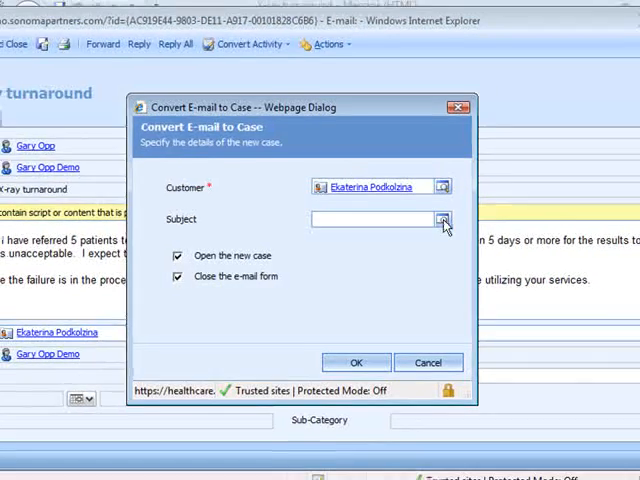
click(443, 219)
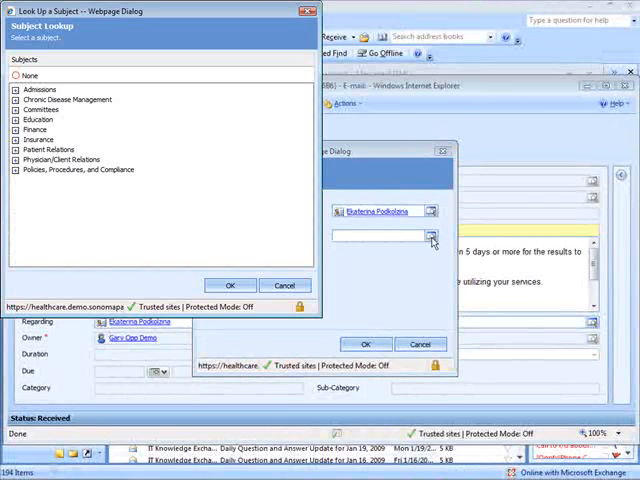
mouse_move(278, 192)
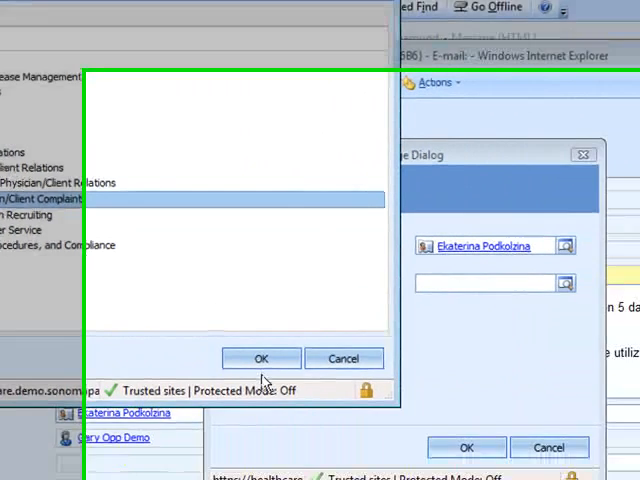
click(261, 358)
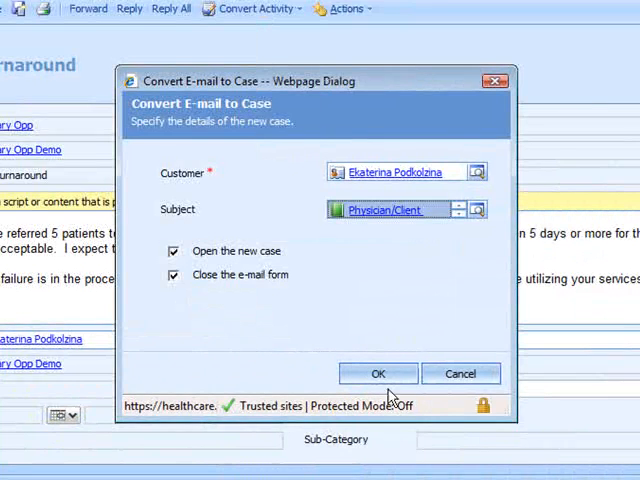
click(378, 373)
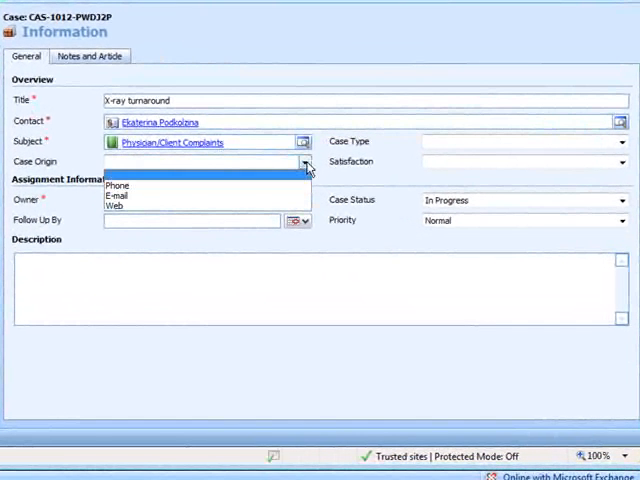
Step: Make the case a Complaint with follow-up 2/26/2009 and a delayed chest X-ray description
click(114, 195)
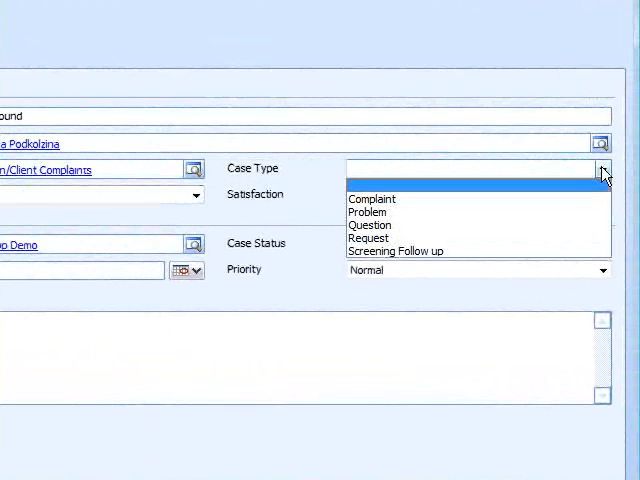
mouse_move(432, 208)
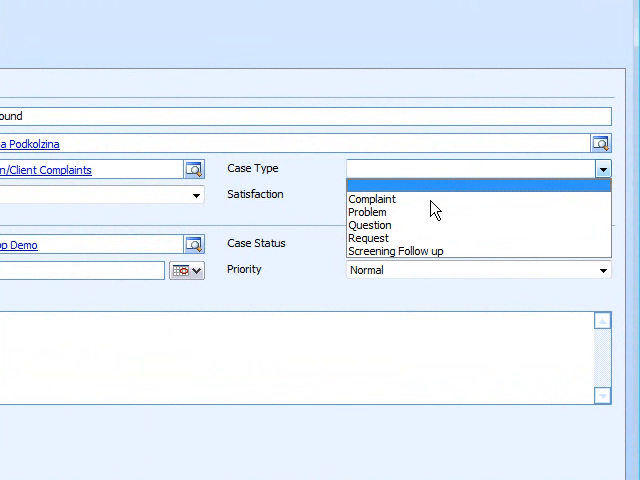
click(372, 198)
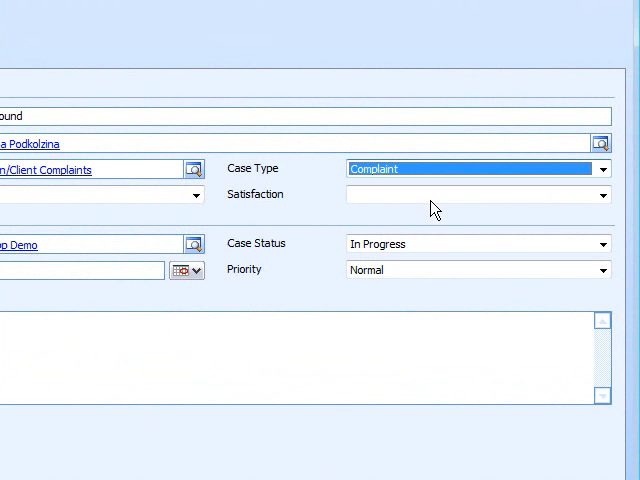
click(605, 195)
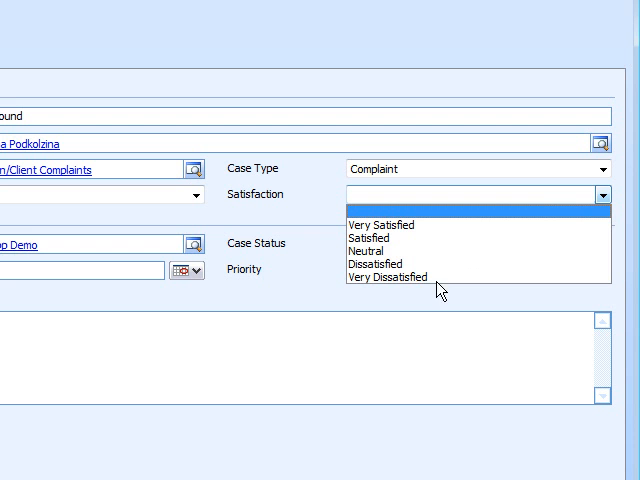
mouse_move(426, 294)
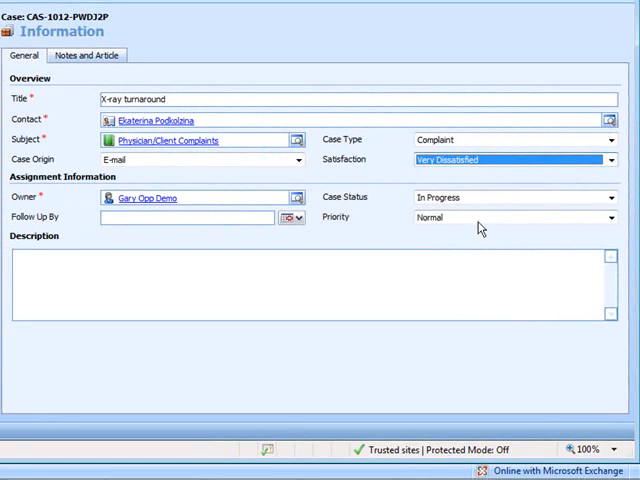
mouse_move(475, 232)
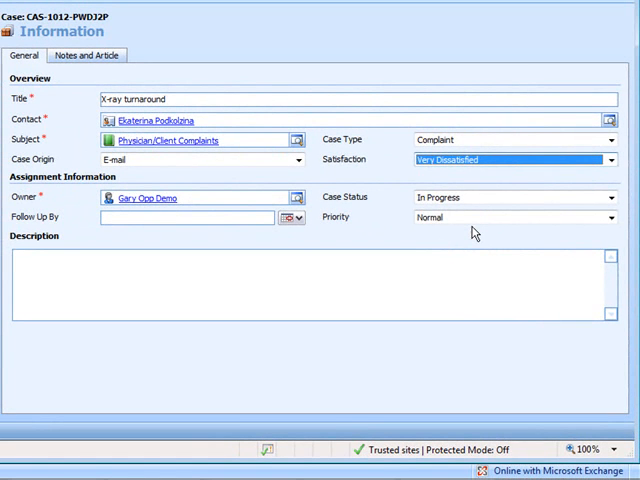
mouse_move(459, 225)
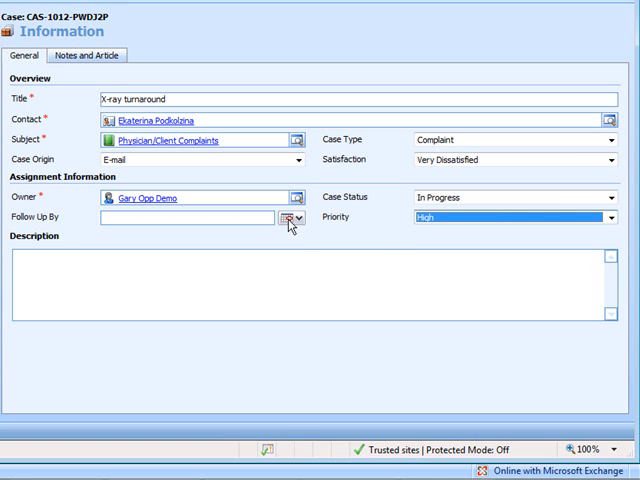
click(289, 218)
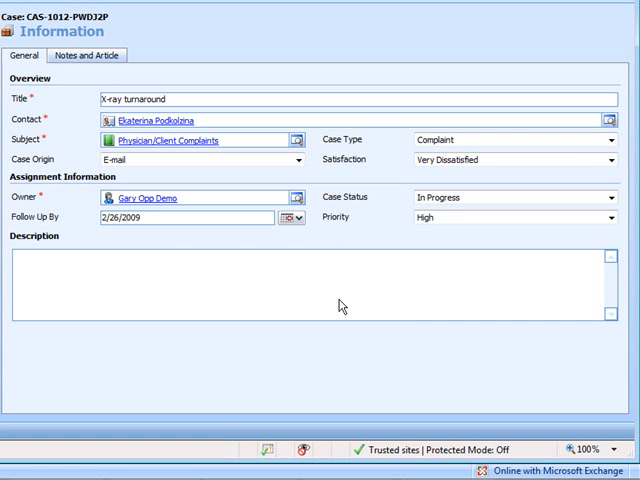
text(Physician not receiving chest X-ray results for ~5 days from Galtier Health facility.  Turnaround is expected to be no more than 2 days.)
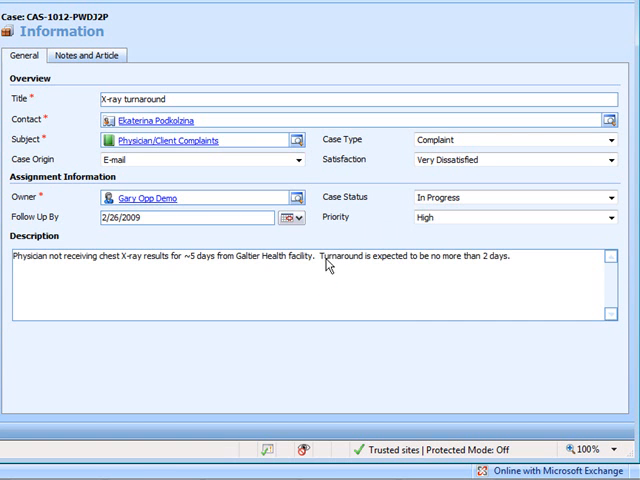
mouse_move(337, 283)
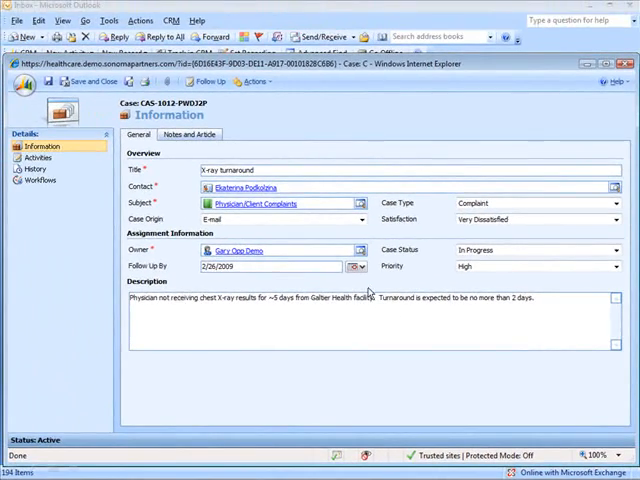
Step: Open the Case Created workflow job from the case's History > Workflows list
click(45, 158)
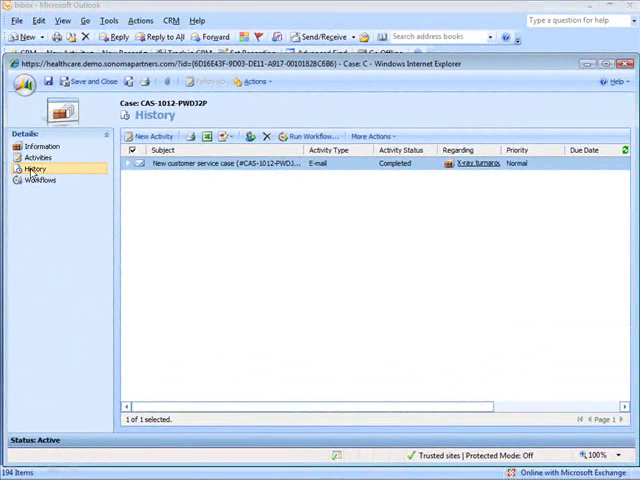
click(40, 180)
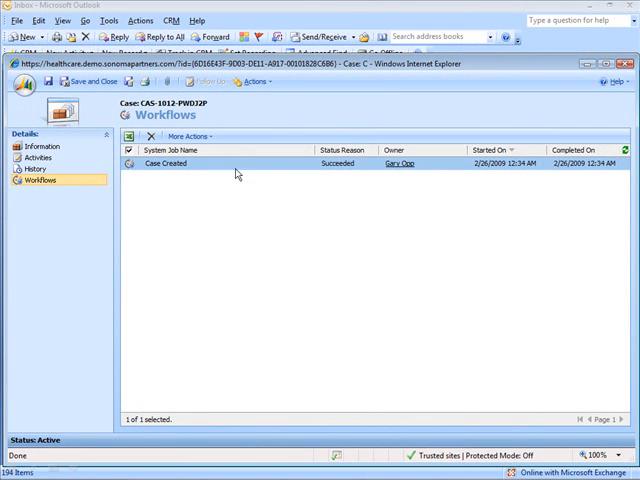
double_click(165, 163)
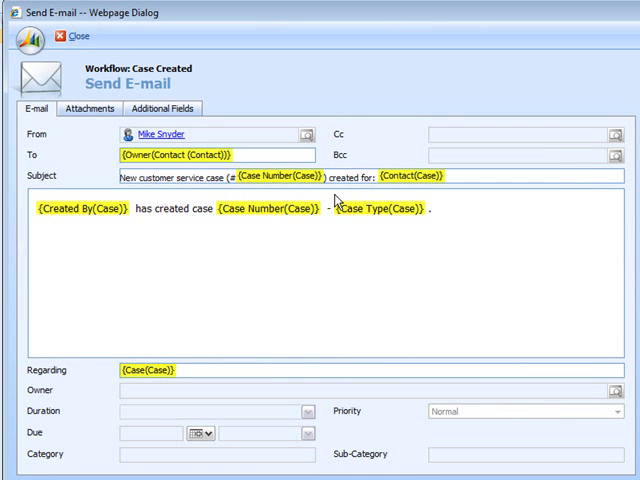
mouse_move(90, 218)
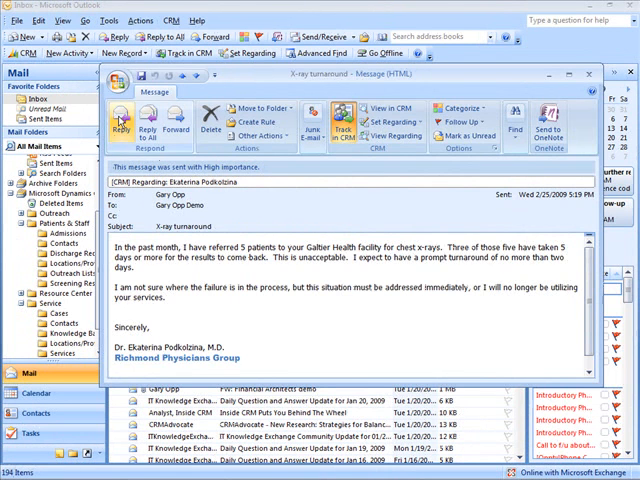
Step: Reply to the X-ray turnaround complaint email
click(126, 120)
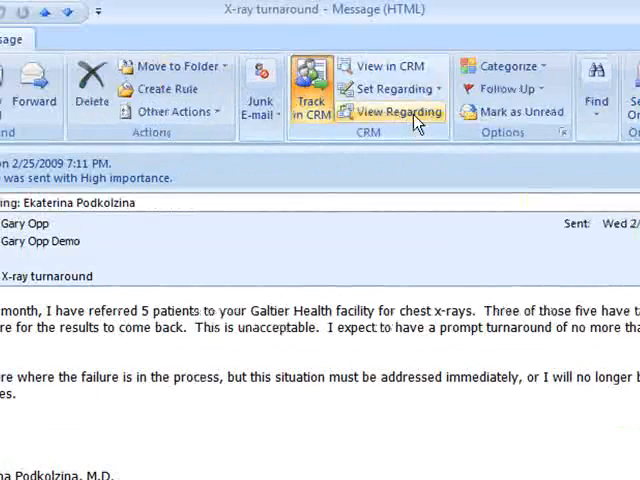
Step: Open the physician's contact record via View Regarding and list her Cases
click(398, 111)
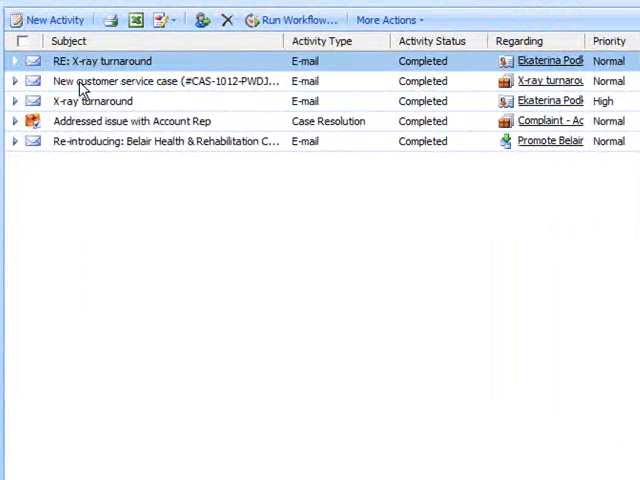
mouse_move(212, 87)
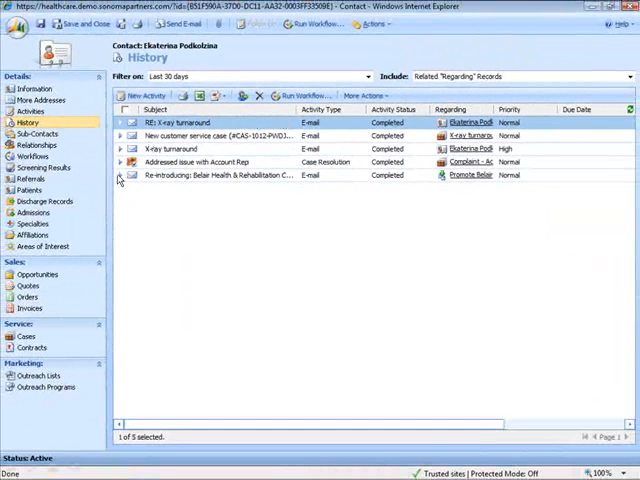
click(24, 337)
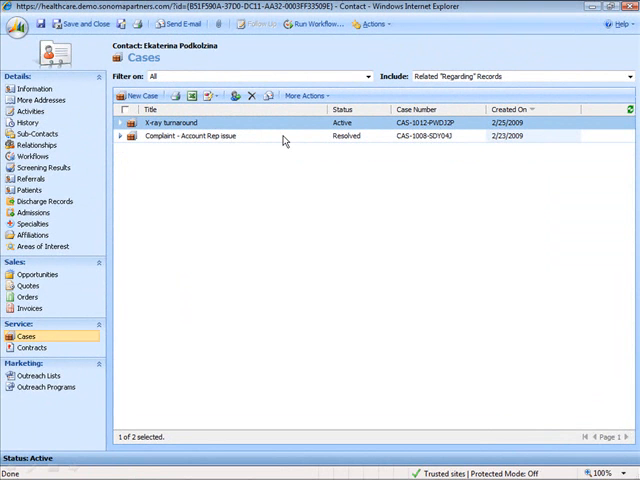
mouse_move(232, 123)
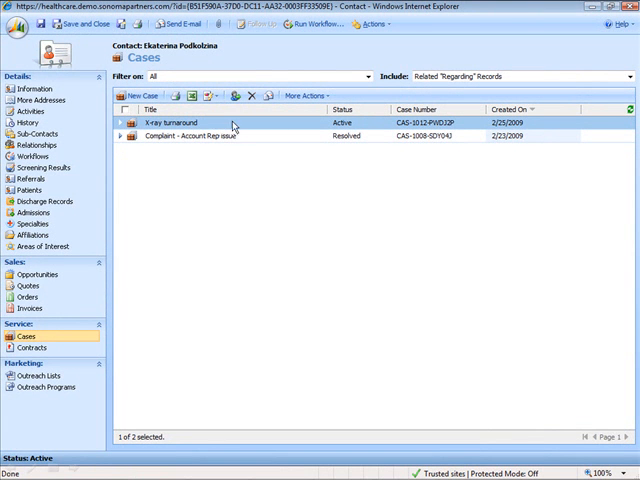